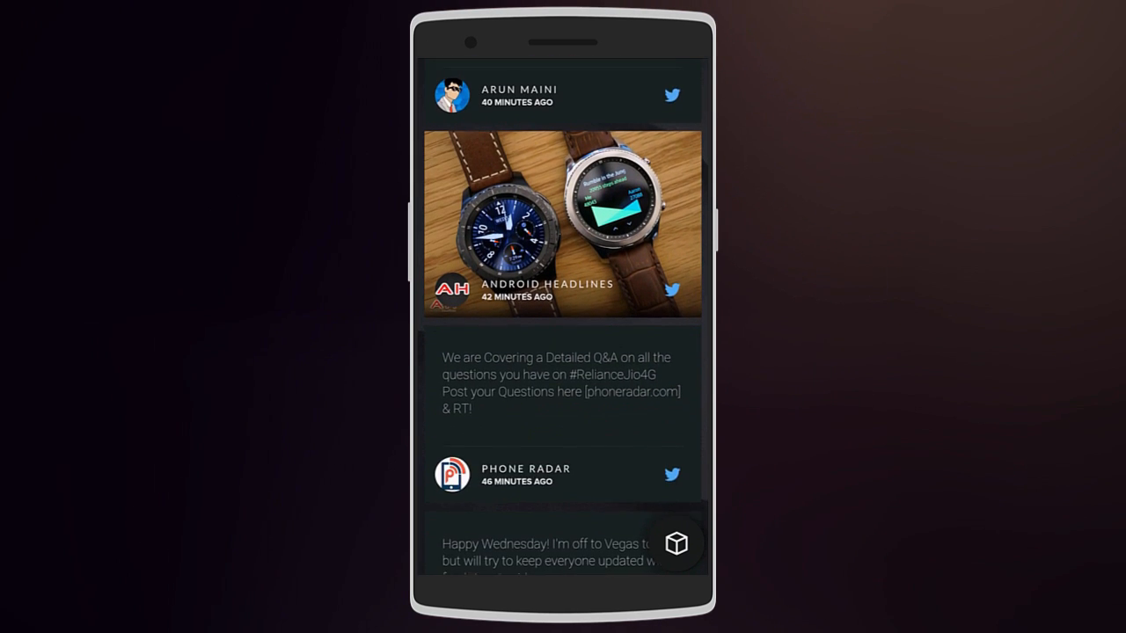
Browse the Flow Home home screen and its feed before entering settings.
{"action": "scroll", "scroll_direction": "down", "scroll_amount": 3}
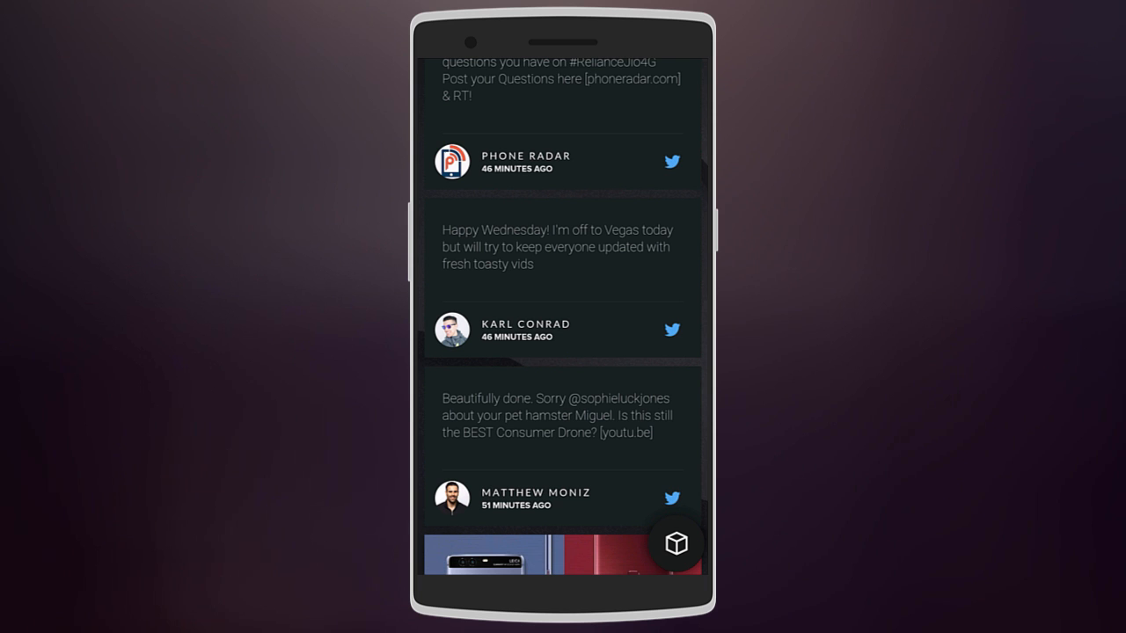
{"action": "scroll", "scroll_direction": "up", "scroll_amount": 3}
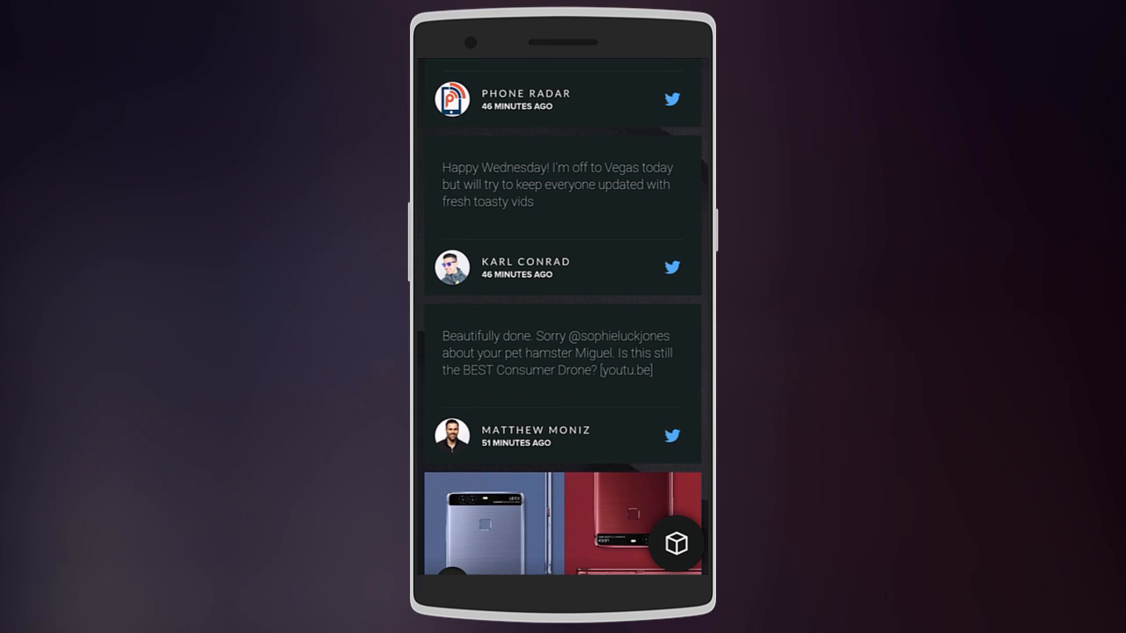
{"action": "left_click", "coordinate": [563, 352]}
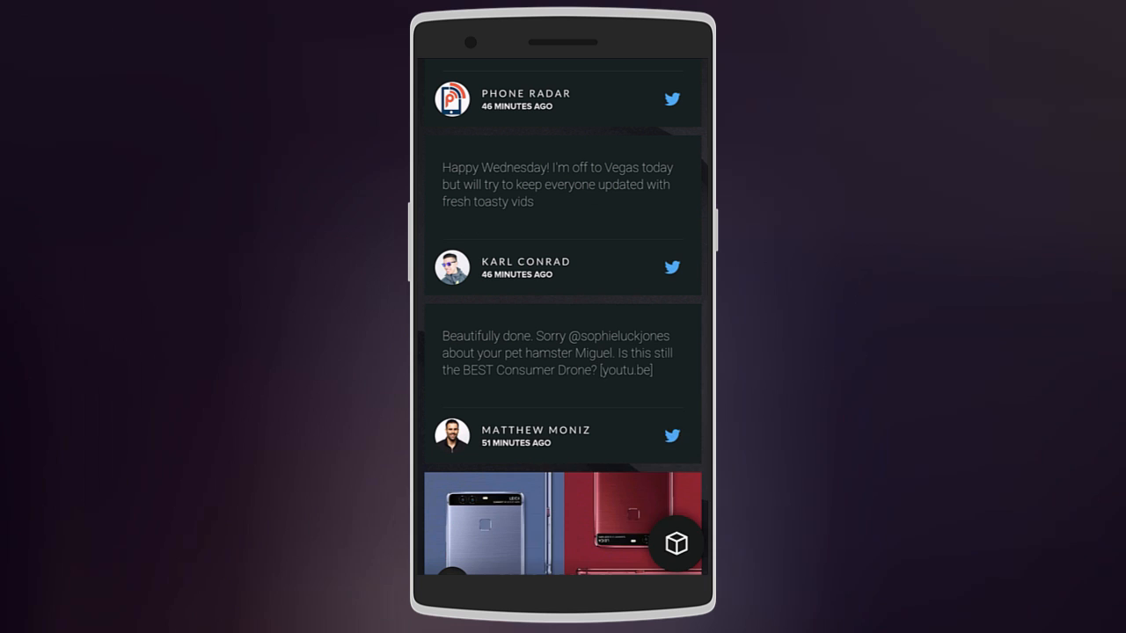
{"action": "left_click", "coordinate": [676, 542]}
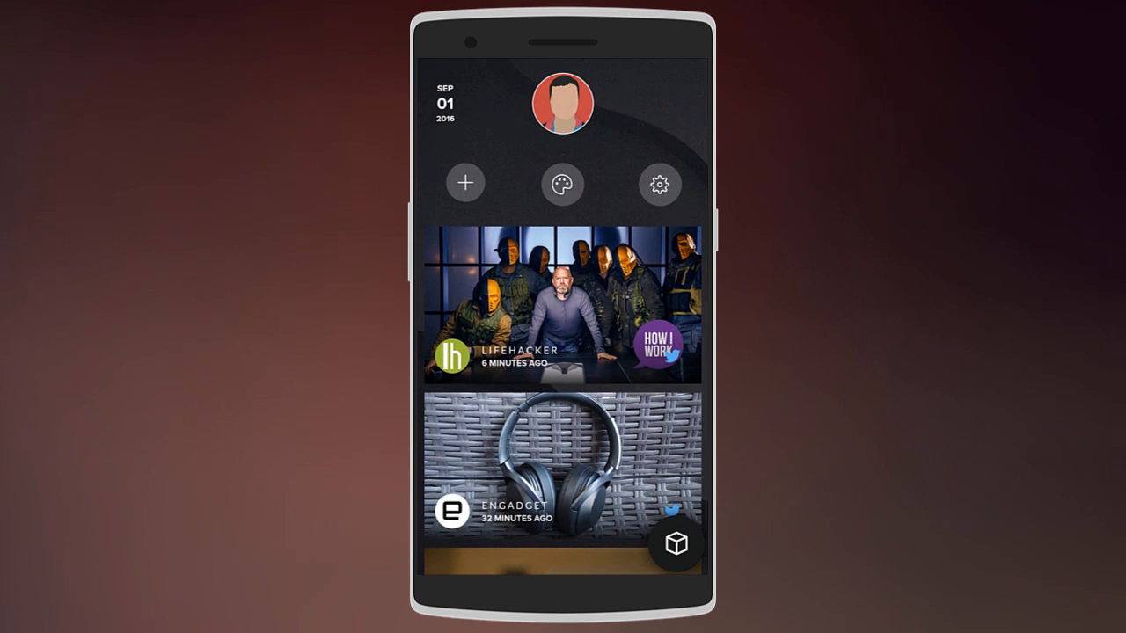
From Flow Home settings, preview the layout themes up to Vertica.
{"action": "left_click", "coordinate": [659, 185]}
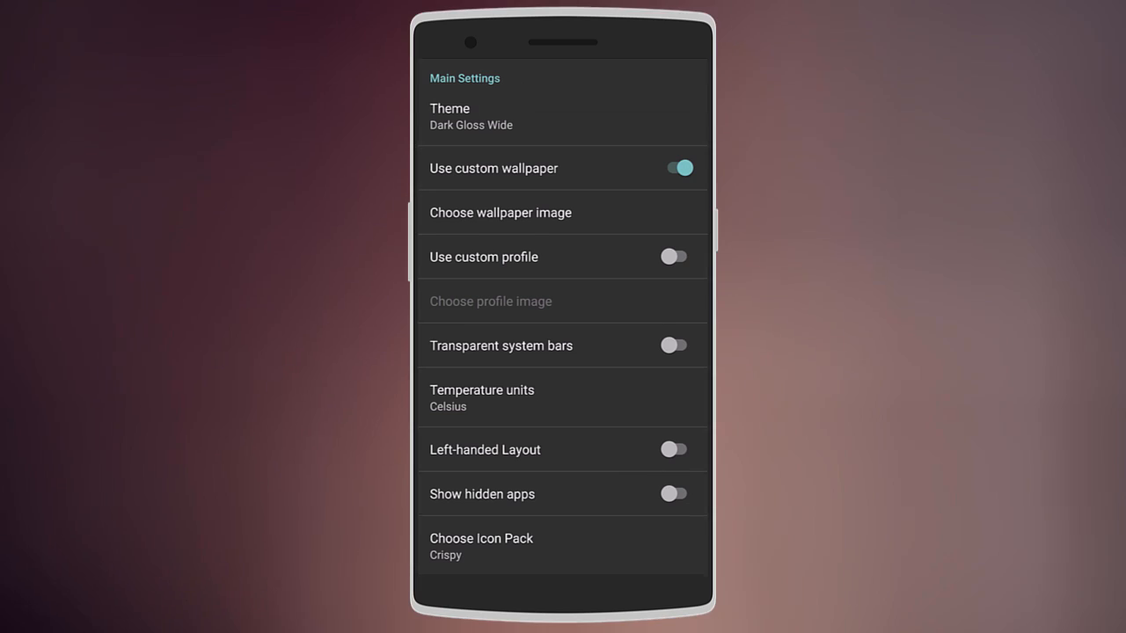
{"action": "left_click", "coordinate": [471, 116]}
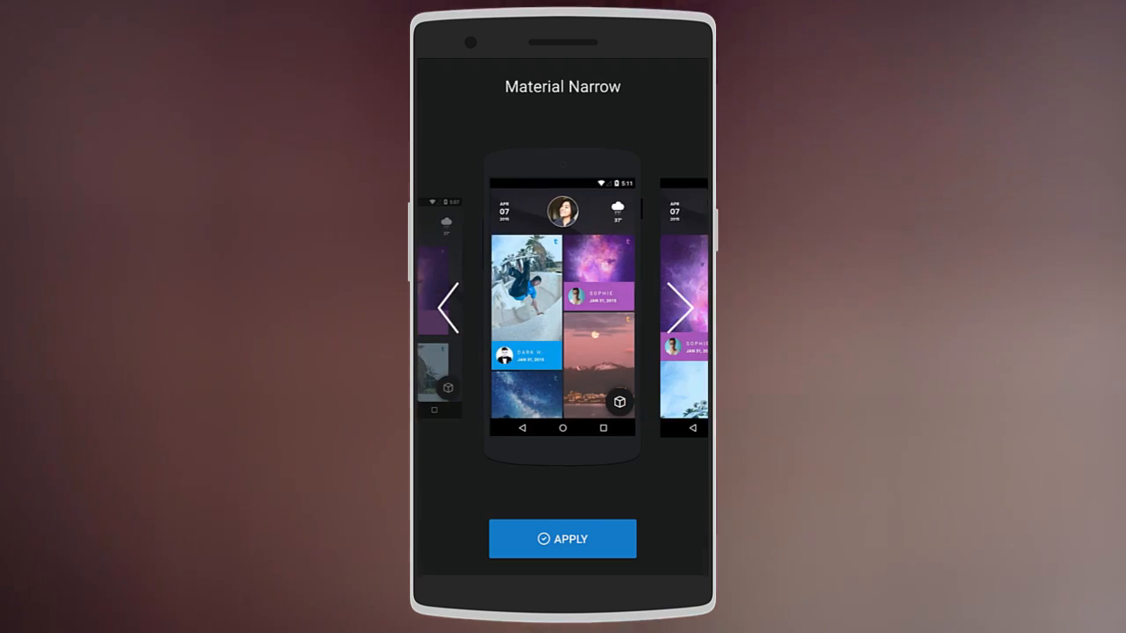
{"action": "left_click", "coordinate": [689, 306]}
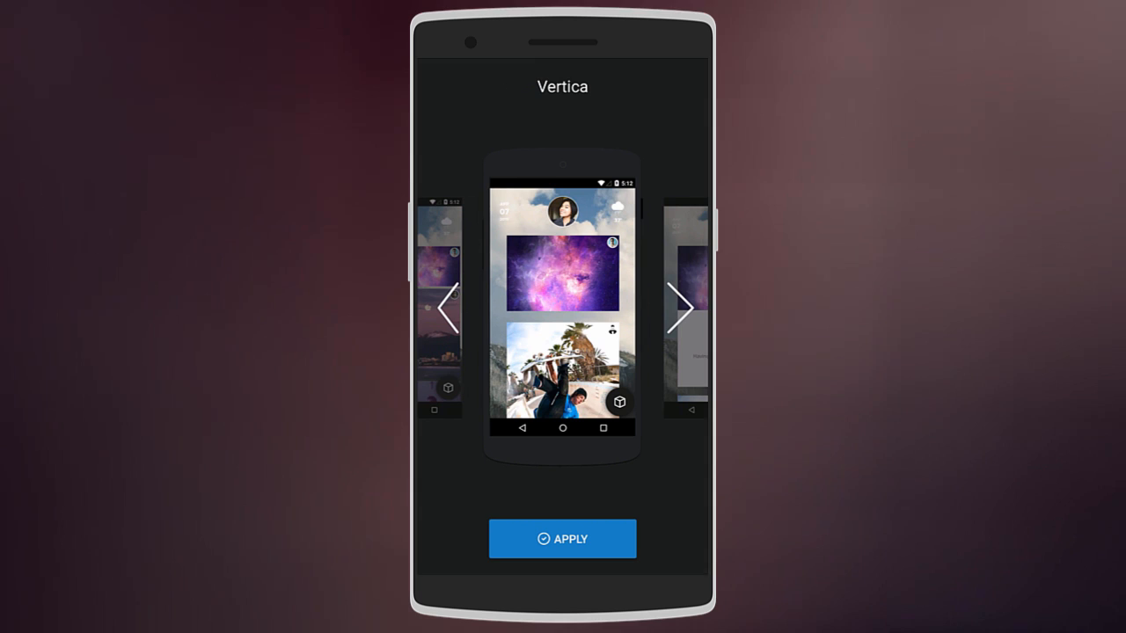
{"action": "left_click", "coordinate": [679, 306]}
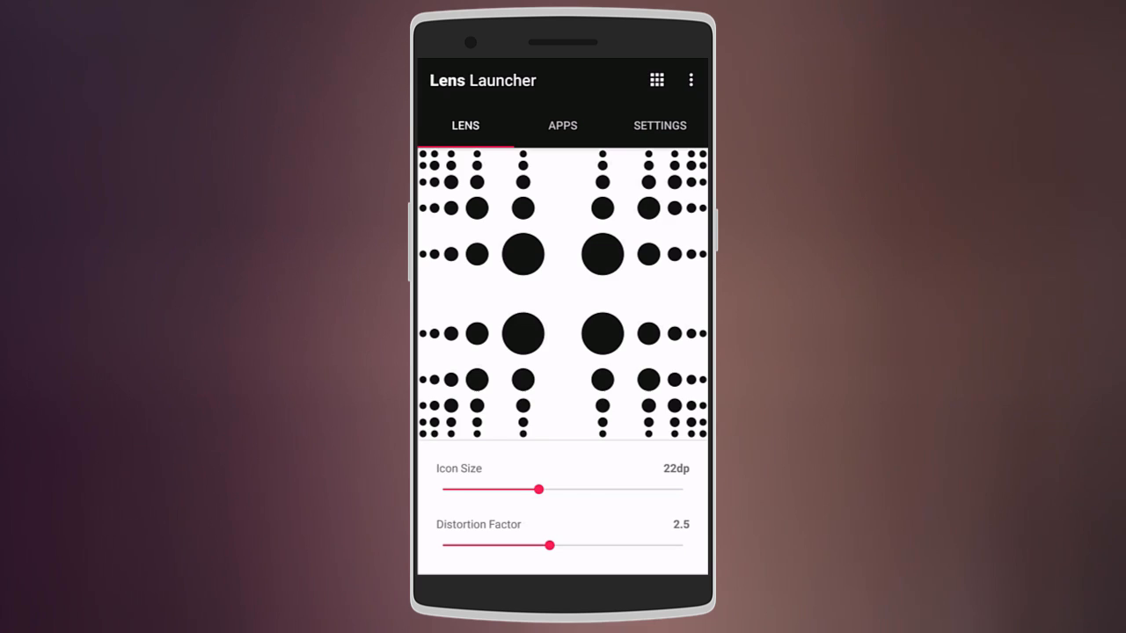
View the Lens tab preview with icon size 22dp and distortion factor 2.5.
{"action": "scroll", "scroll_direction": "down", "scroll_amount": 3}
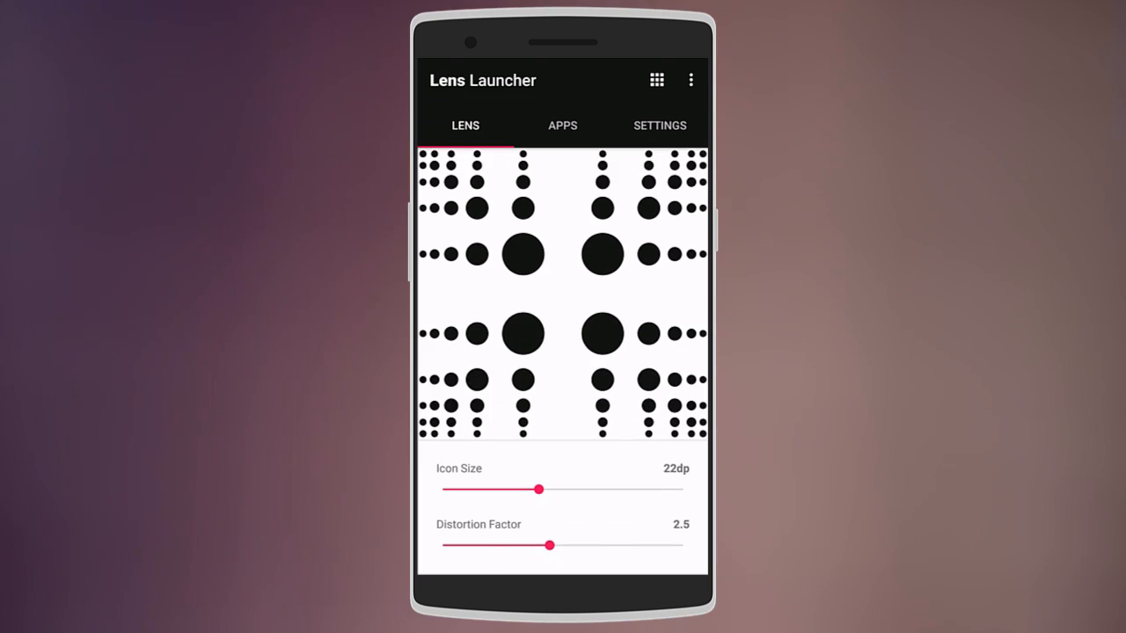
{"action": "left_click", "coordinate": [660, 125]}
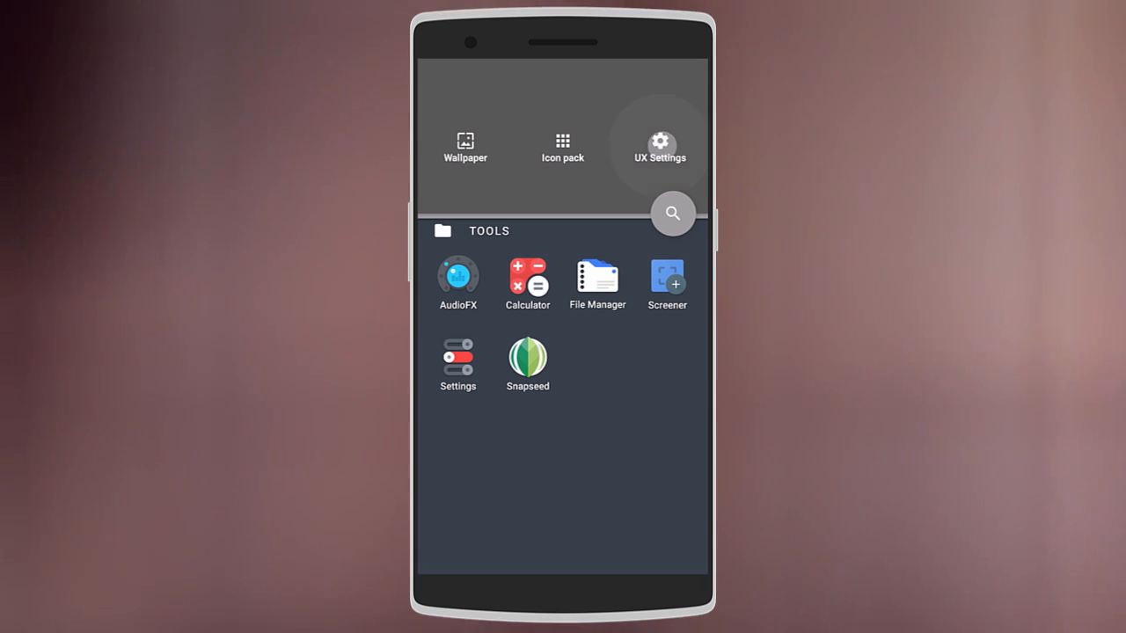
Enter UX Settings from the pulled-down home screen panel.
{"action": "left_click", "coordinate": [660, 144]}
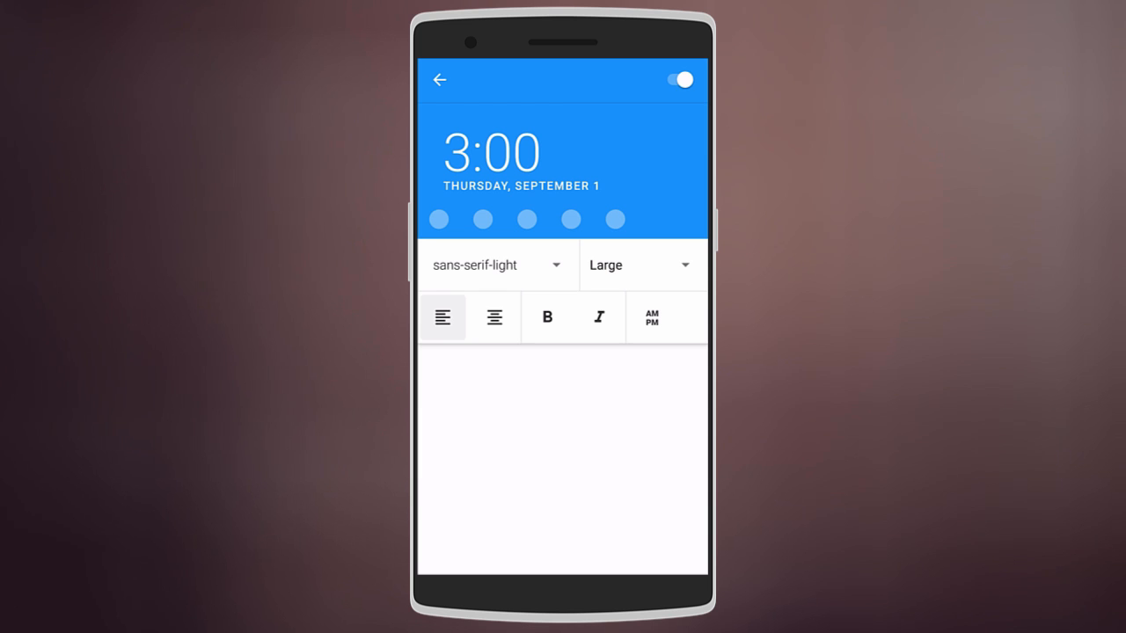
Keep the sans-serif-light clock font and center the clock and date text.
{"action": "left_click", "coordinate": [496, 263]}
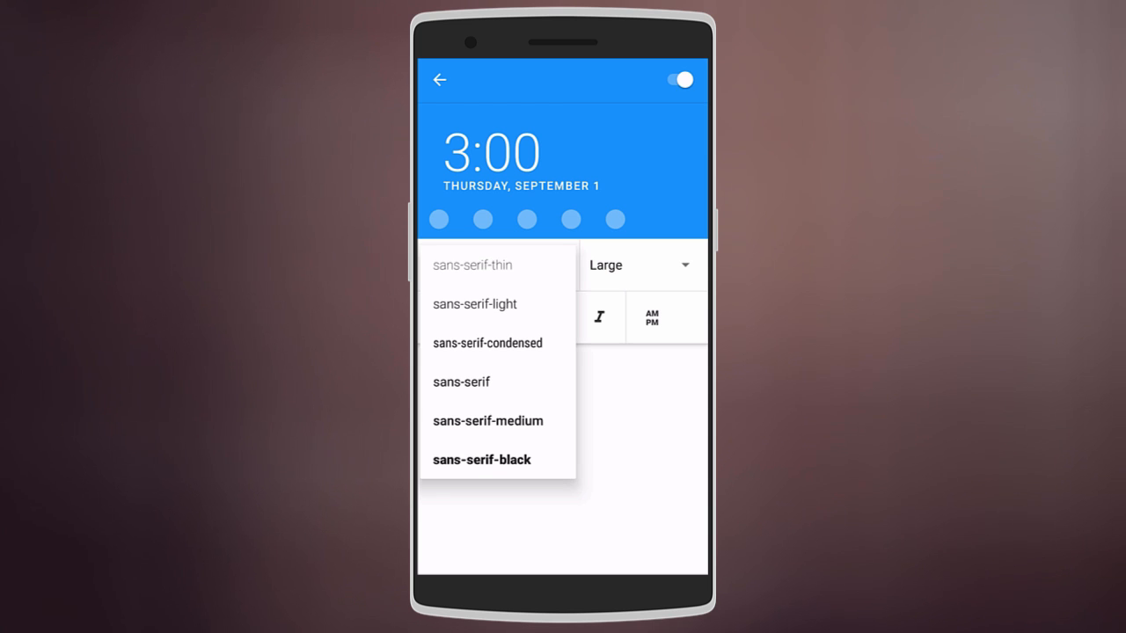
{"action": "left_click", "coordinate": [475, 302]}
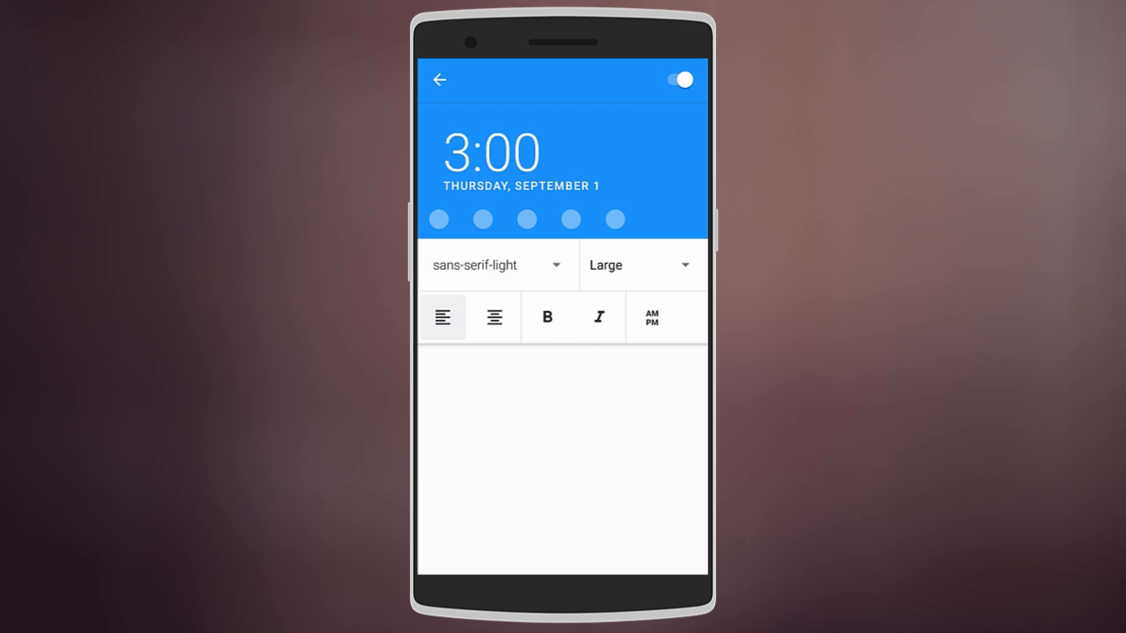
{"action": "left_click", "coordinate": [494, 317]}
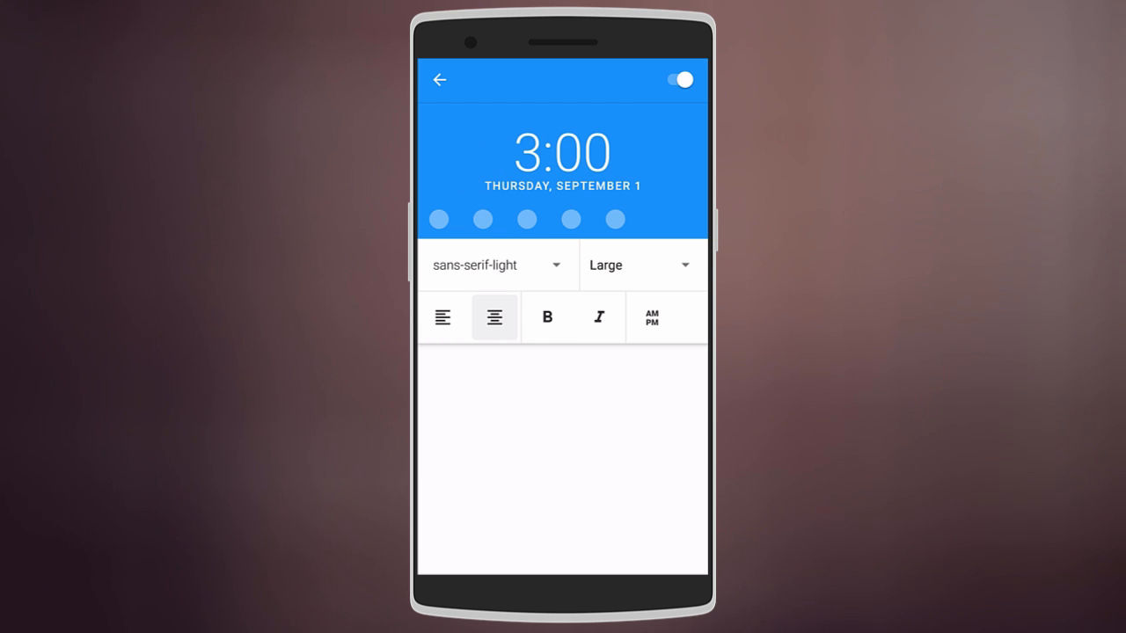
{"action": "left_click", "coordinate": [651, 316]}
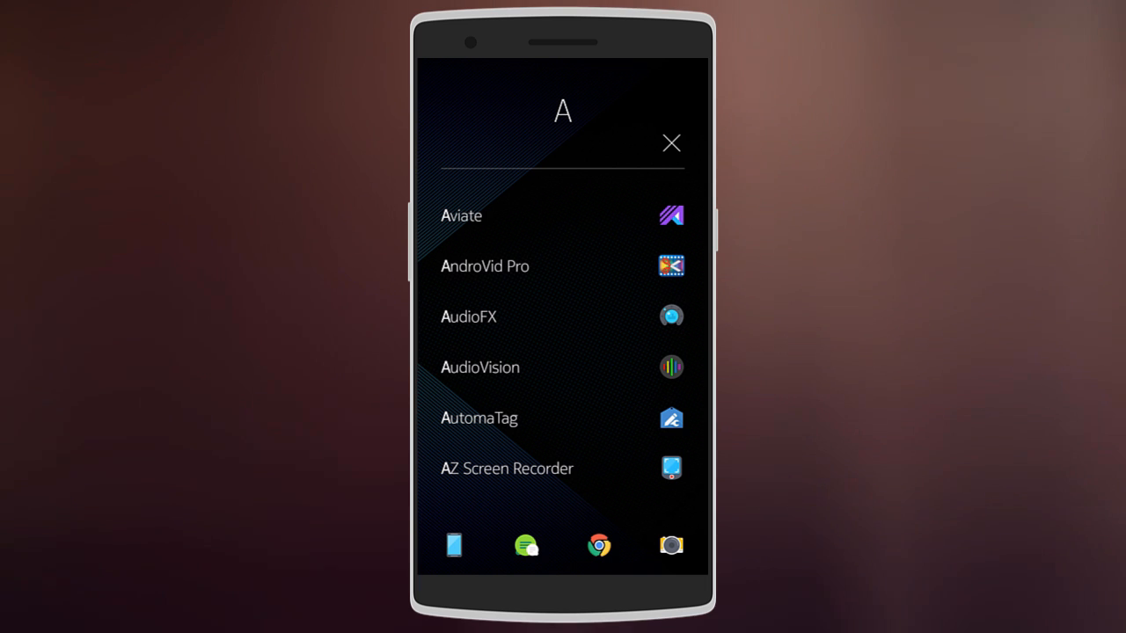
Dismiss the A letter app list to show the Z Launcher home screen.
{"action": "left_click", "coordinate": [672, 142]}
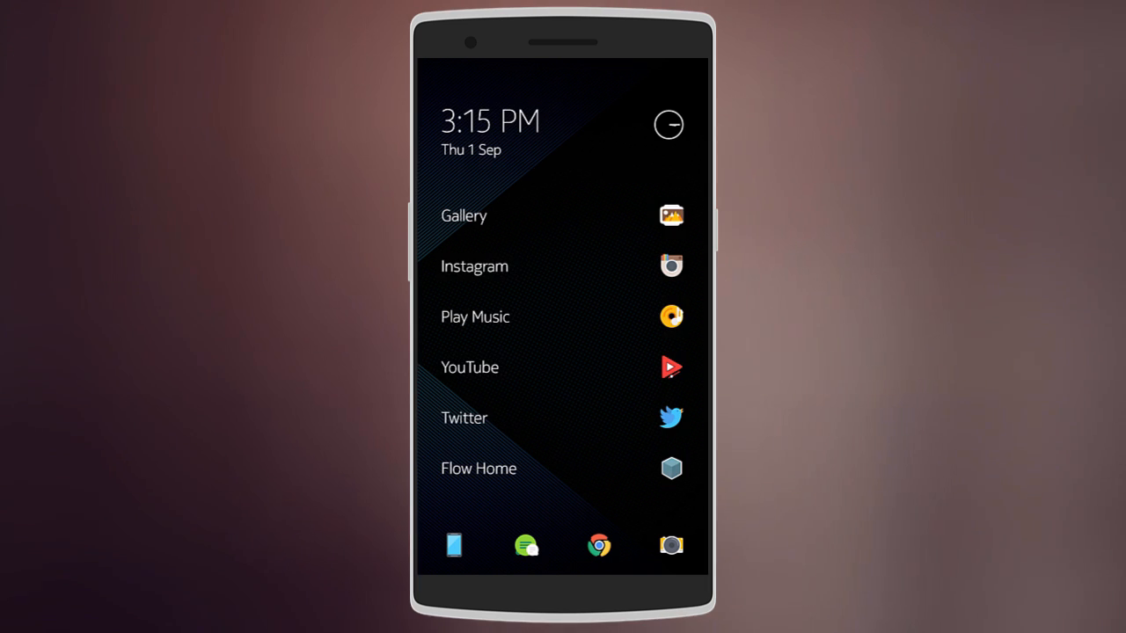